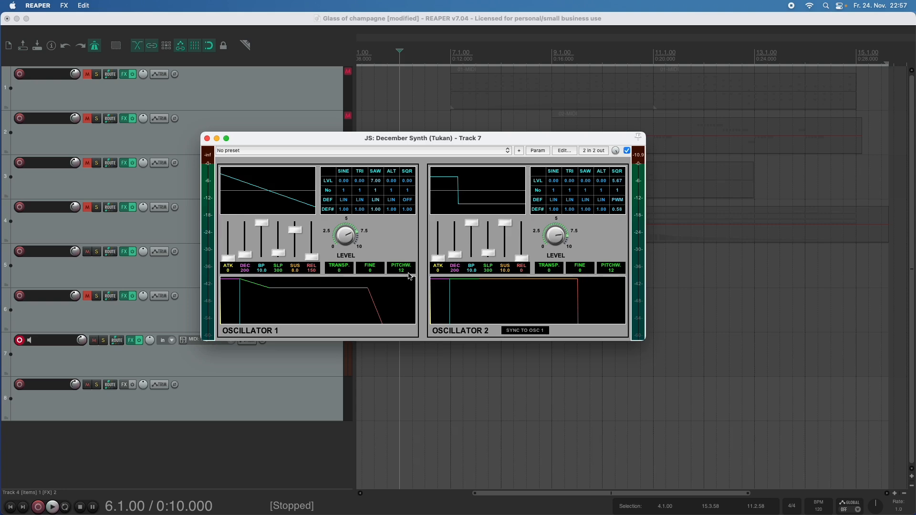
Step: Bring the OSC_Sync diagram in Preview forward beside the December Synth window
{"action": "left_click", "coordinate": [524, 330]}
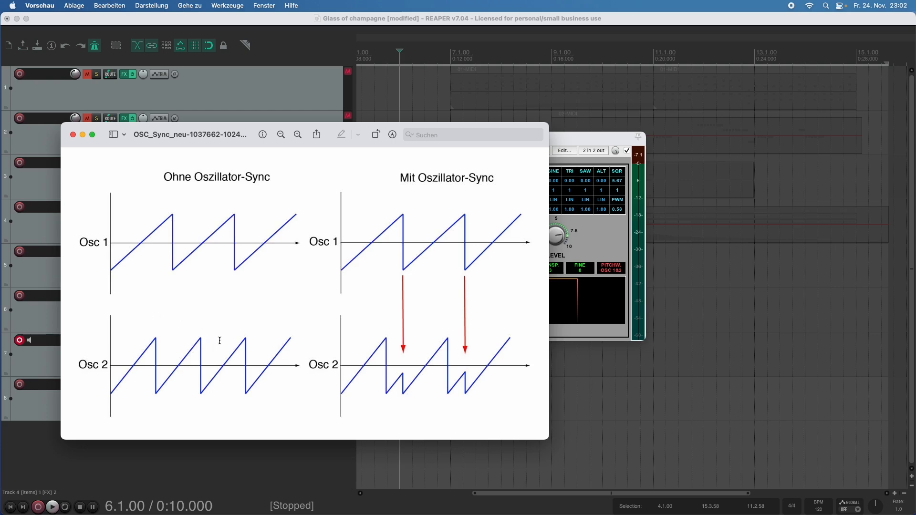
{"action": "mouse_move", "coordinate": [399, 270]}
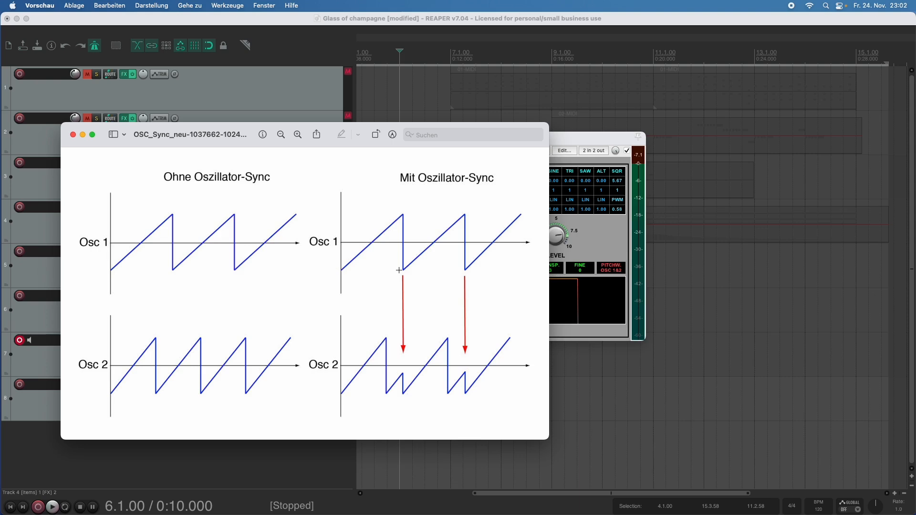